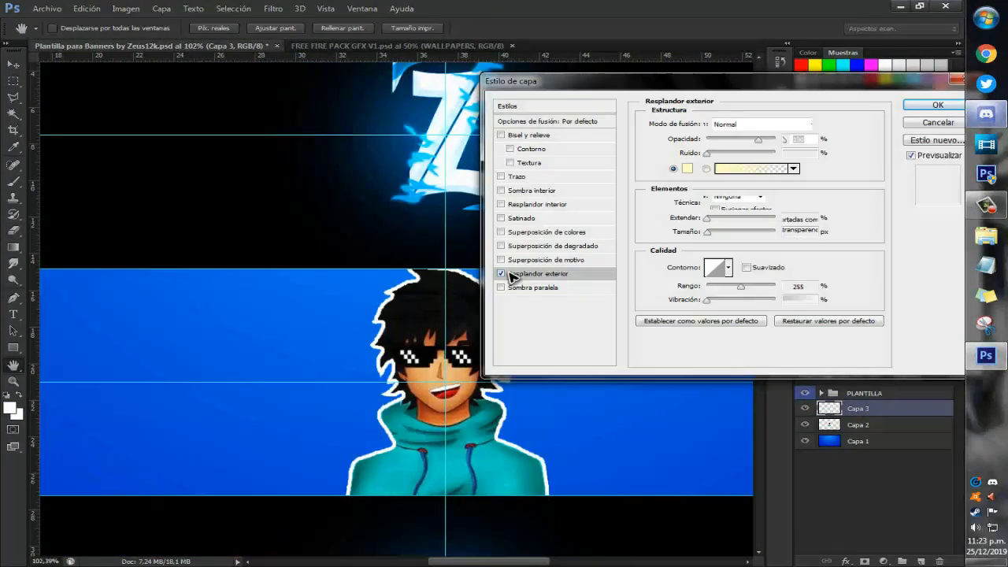
Give the avatar an Outer Glow and clip a Free Fire character into the leftmost triangle.
{"action": "left_click", "coordinate": [936, 104]}
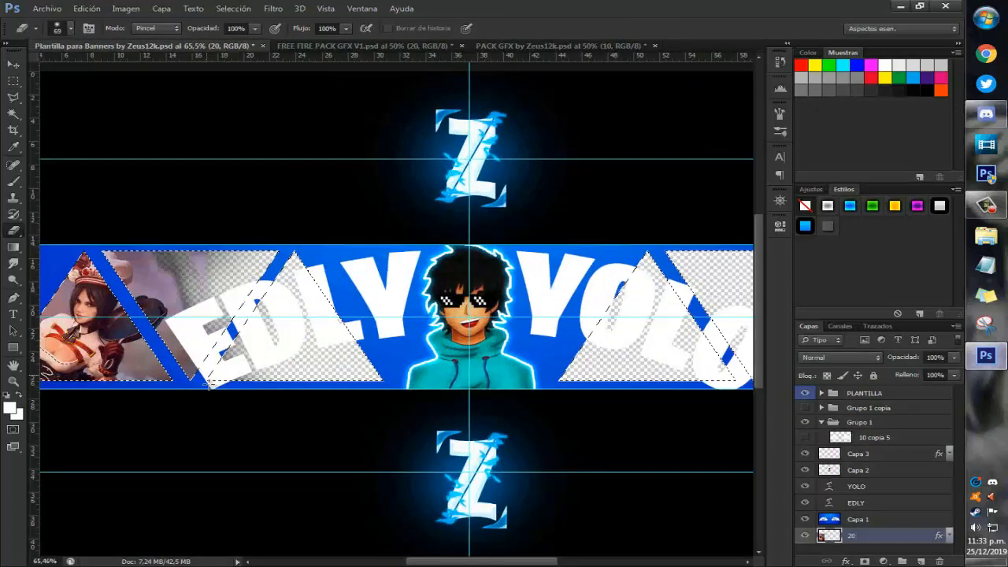
Clip Free Fire character renders into the remaining triangles and bring up Hue/Saturation.
{"action": "left_click", "coordinate": [386, 46]}
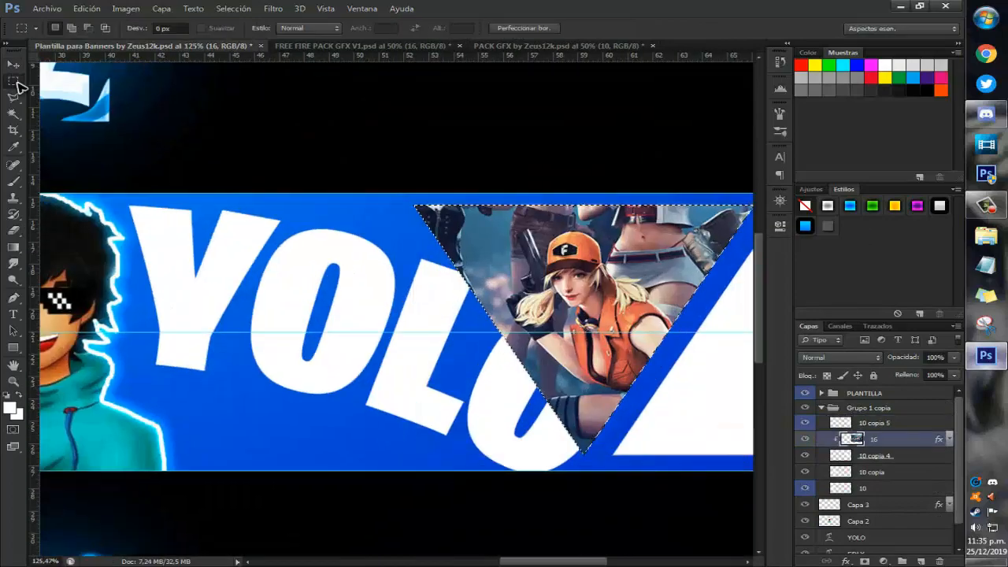
{"action": "left_click", "coordinate": [360, 45]}
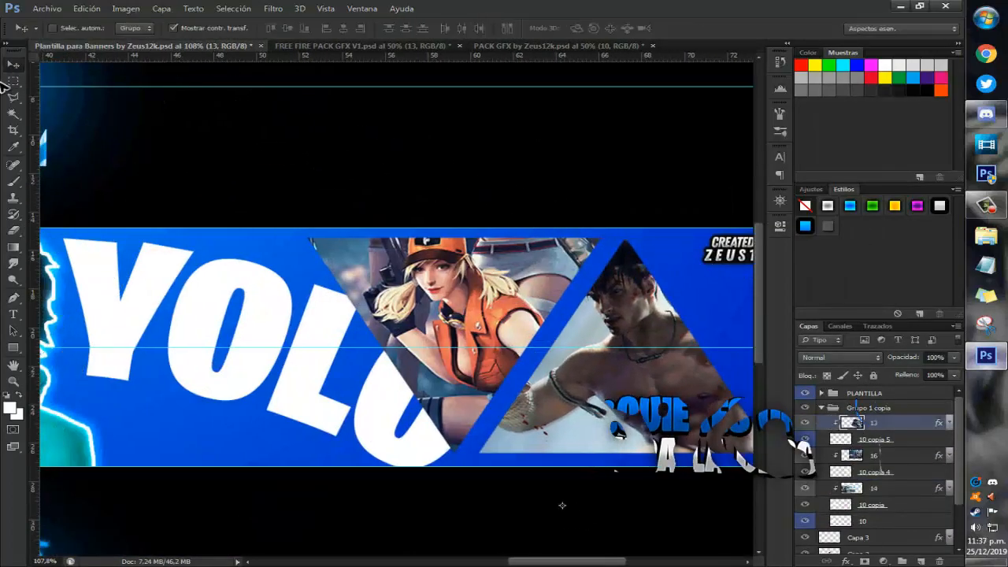
{"action": "left_click", "coordinate": [359, 44]}
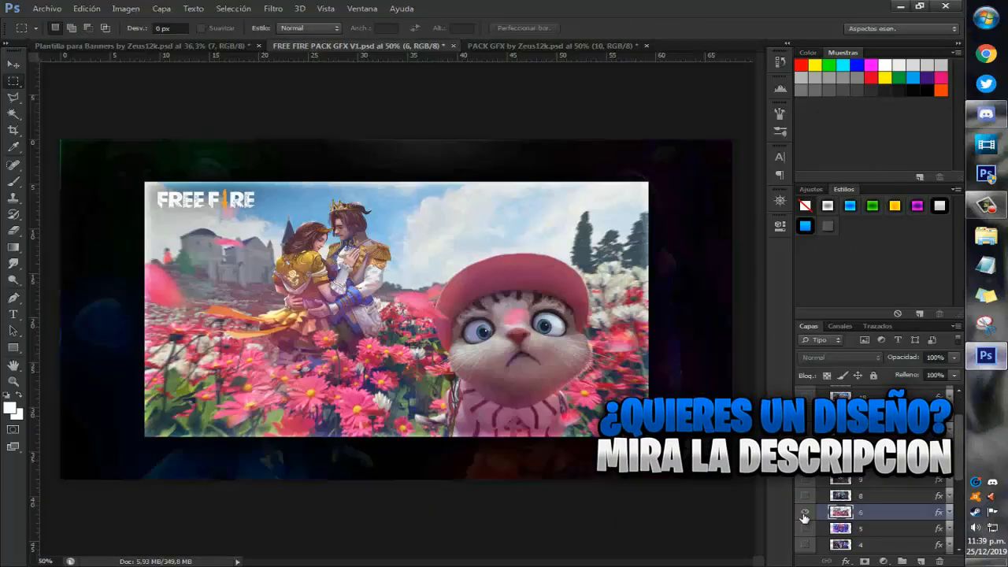
{"action": "left_click", "coordinate": [157, 46]}
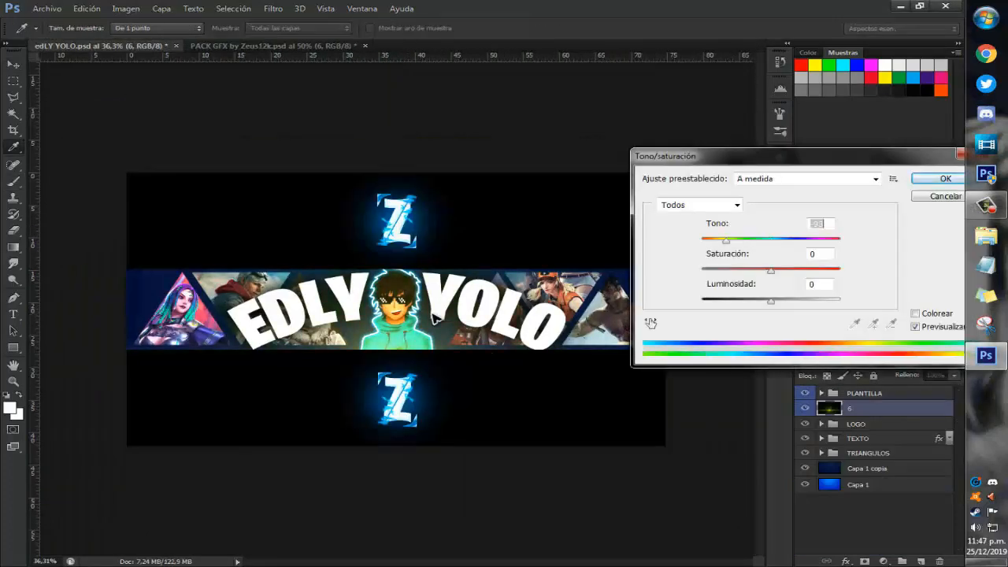
Duplicate the TRIANGULOS group and transform the copies to frame the character triangles.
{"action": "left_click", "coordinate": [935, 178]}
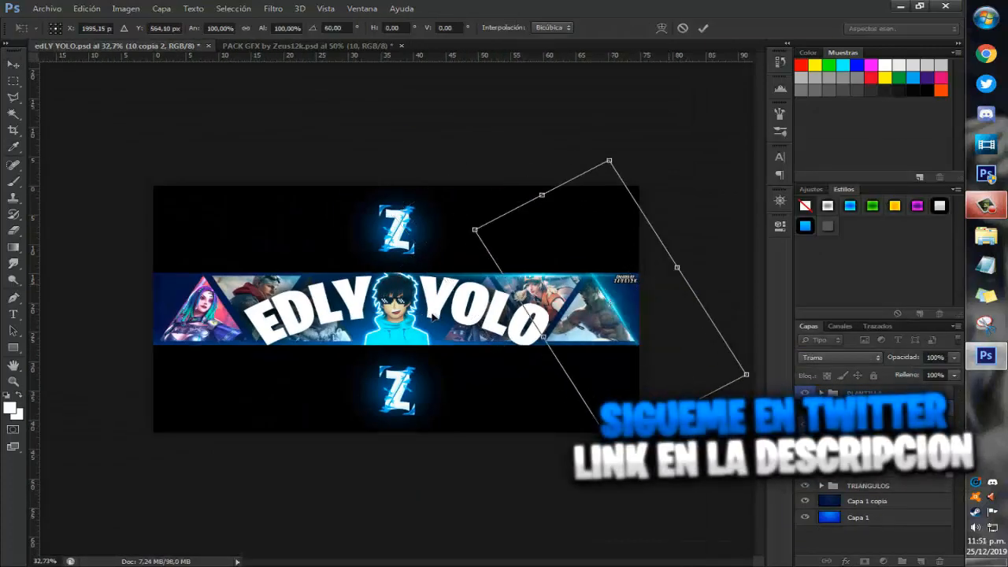
{"action": "left_click_drag", "start_coordinate": [743, 375], "coordinate": [705, 390]}
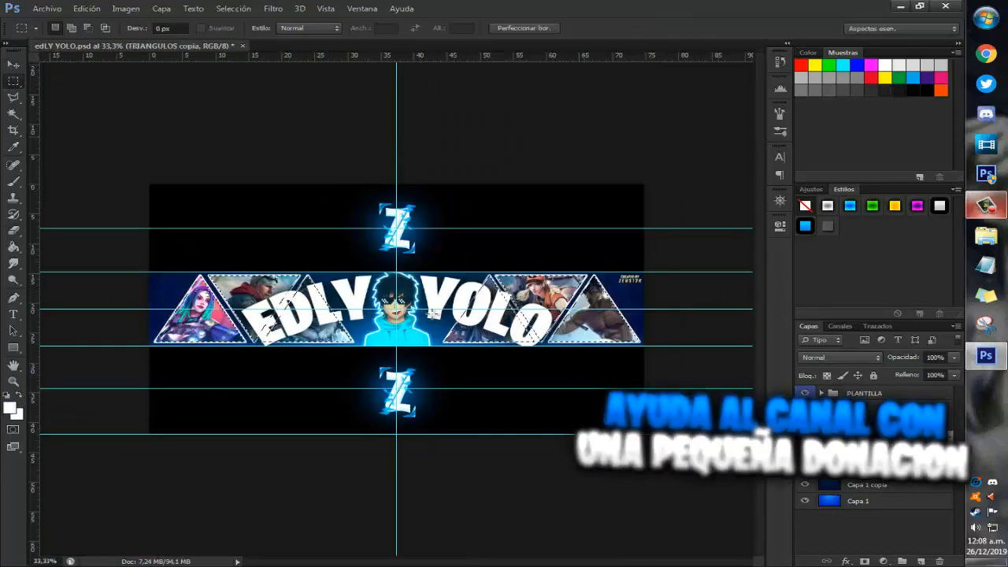
Add blue Inner Glow, Satin, Gradient Overlay and Outer Glow to the triangle copies and Z logo.
{"action": "left_click", "coordinate": [274, 10]}
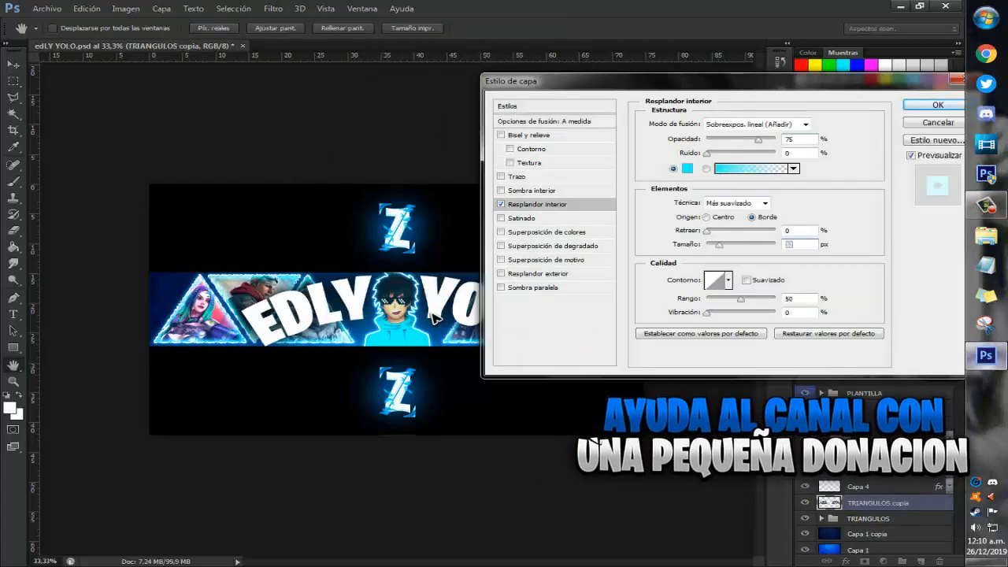
{"action": "left_click", "coordinate": [519, 218]}
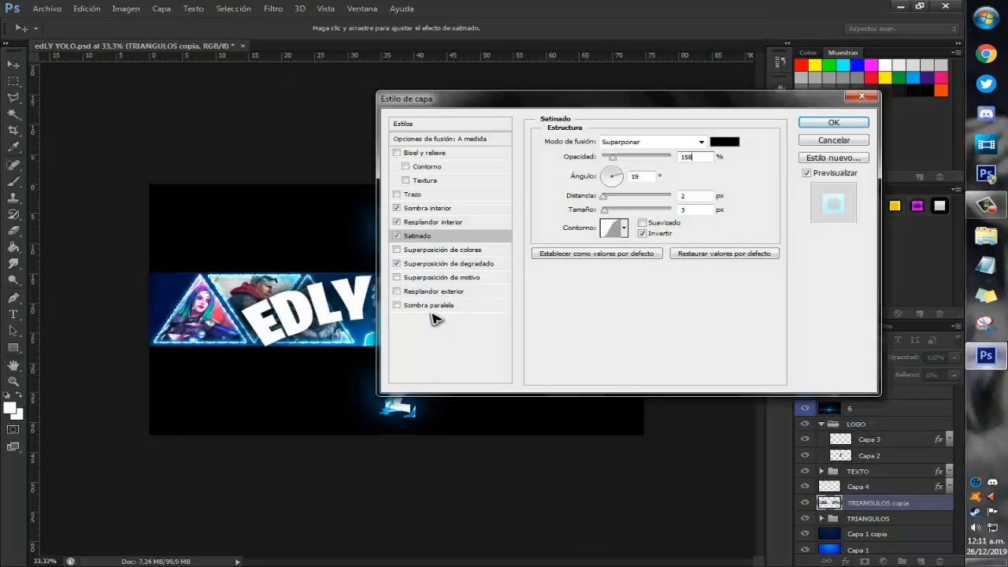
{"action": "left_click", "coordinate": [434, 290]}
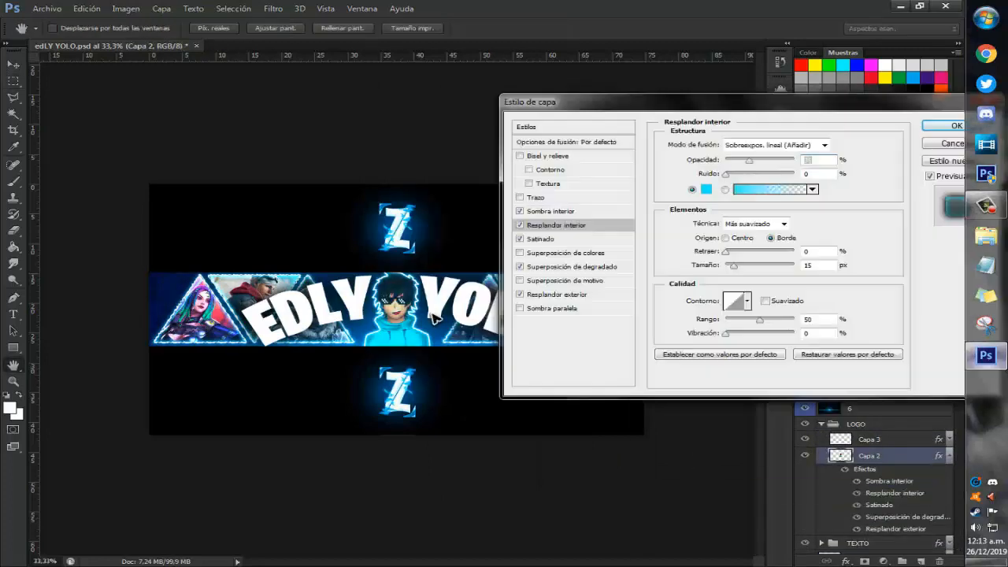
{"action": "left_click", "coordinate": [558, 295]}
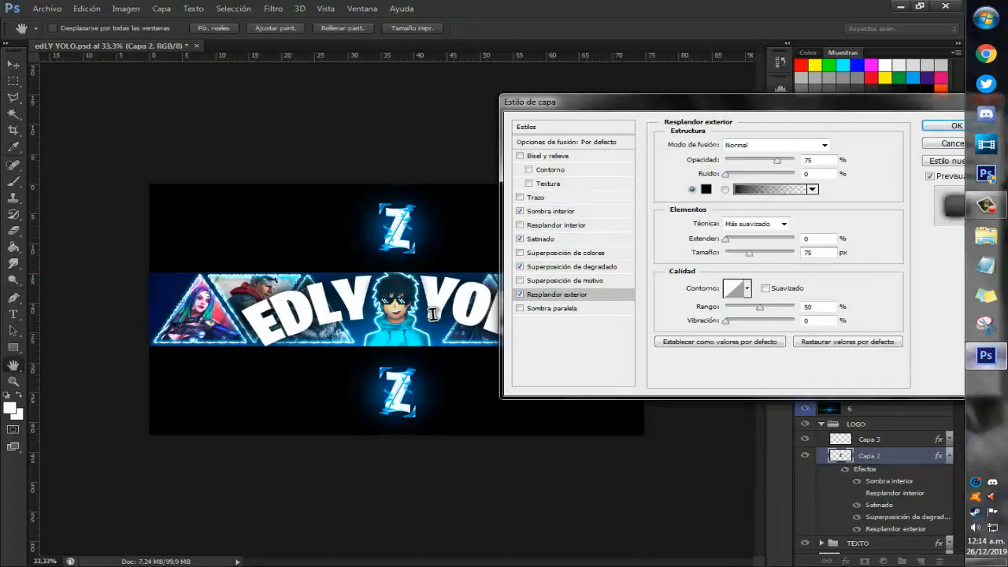
{"action": "left_click", "coordinate": [958, 126]}
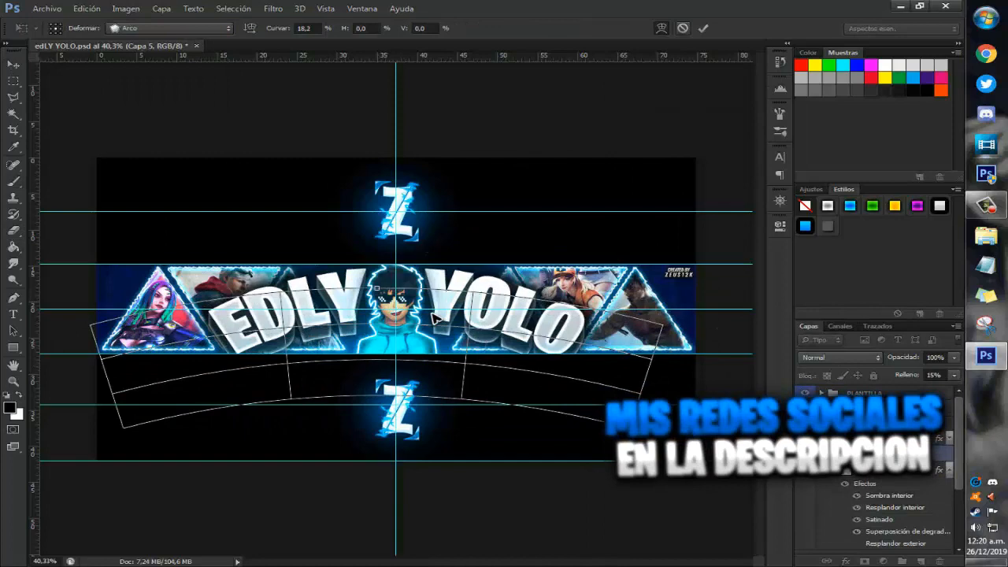
Warp EDLY YOLO with Arc Lower and stroke it with an Outside outline.
{"action": "left_click", "coordinate": [170, 29]}
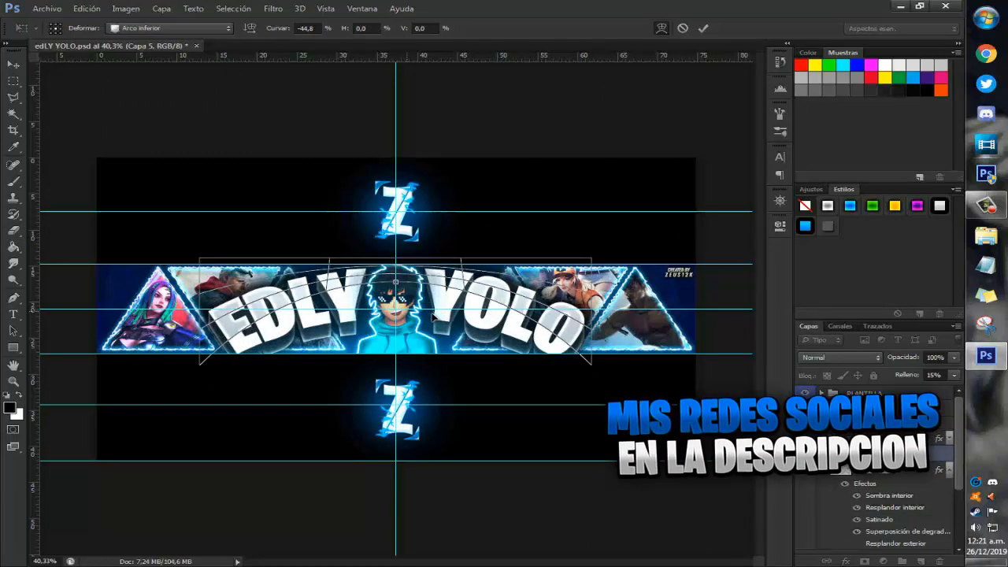
{"action": "left_click", "coordinate": [703, 28]}
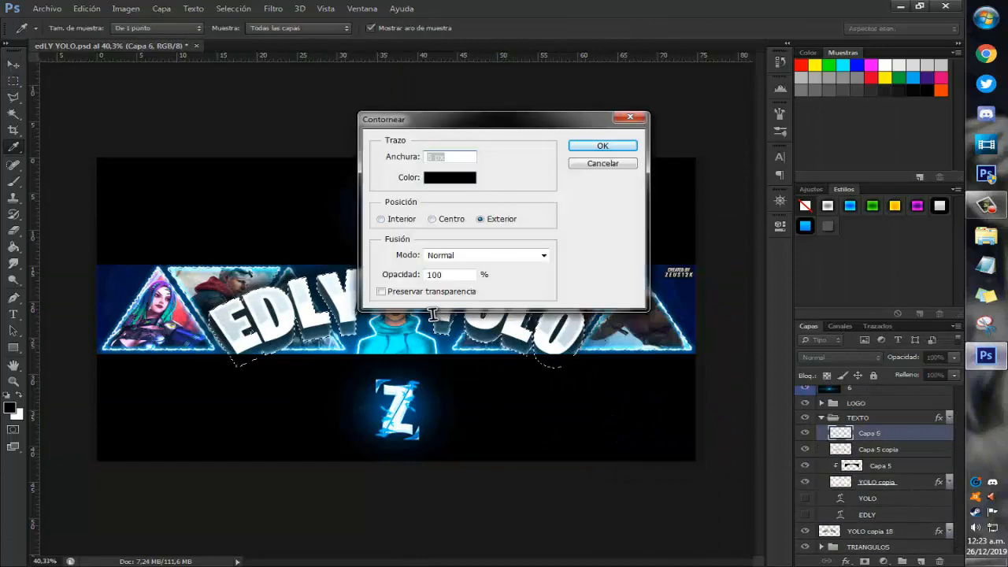
{"action": "left_click", "coordinate": [273, 9]}
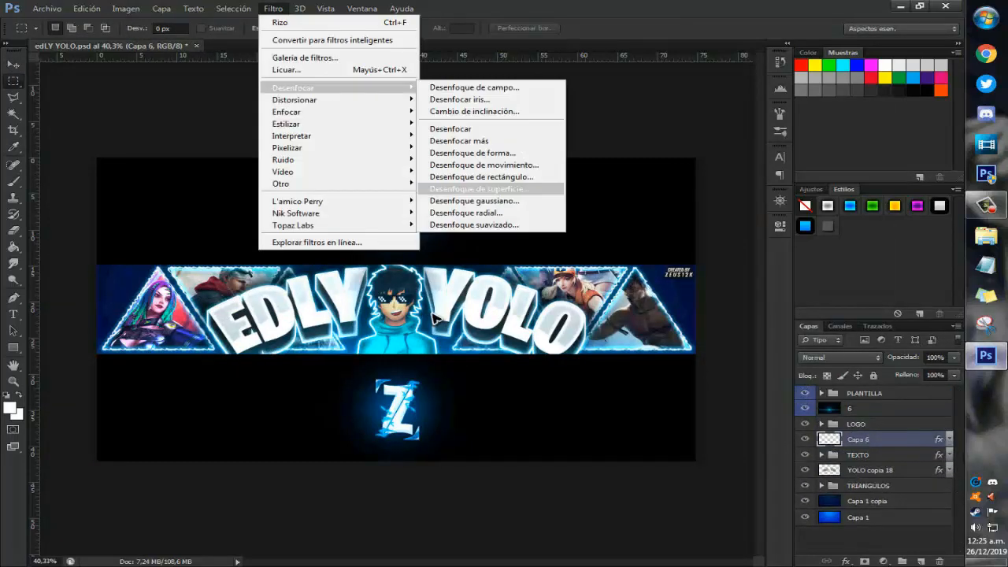